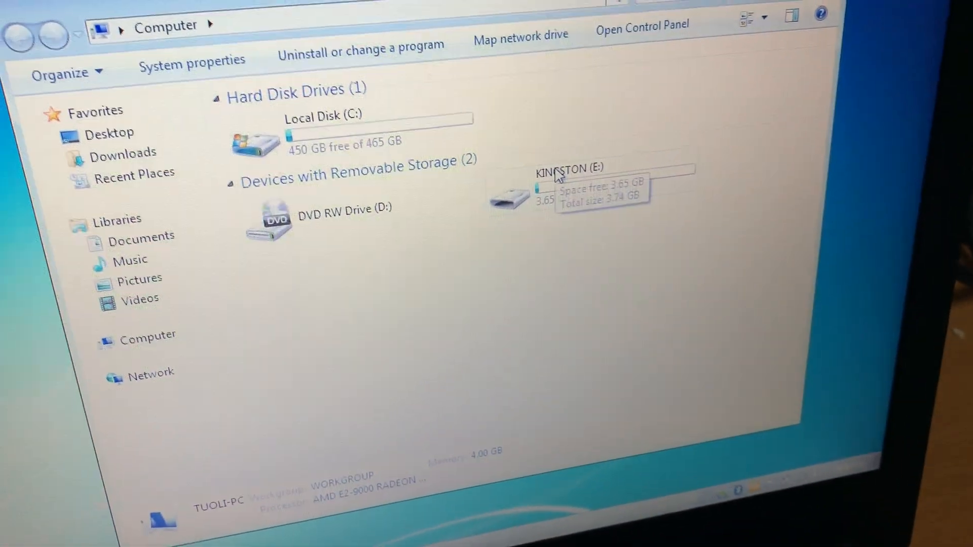
Open E:\date, peek into Ezcad2.7.6, and return to the date folder
{"action": "double_click", "coordinate": [564, 180]}
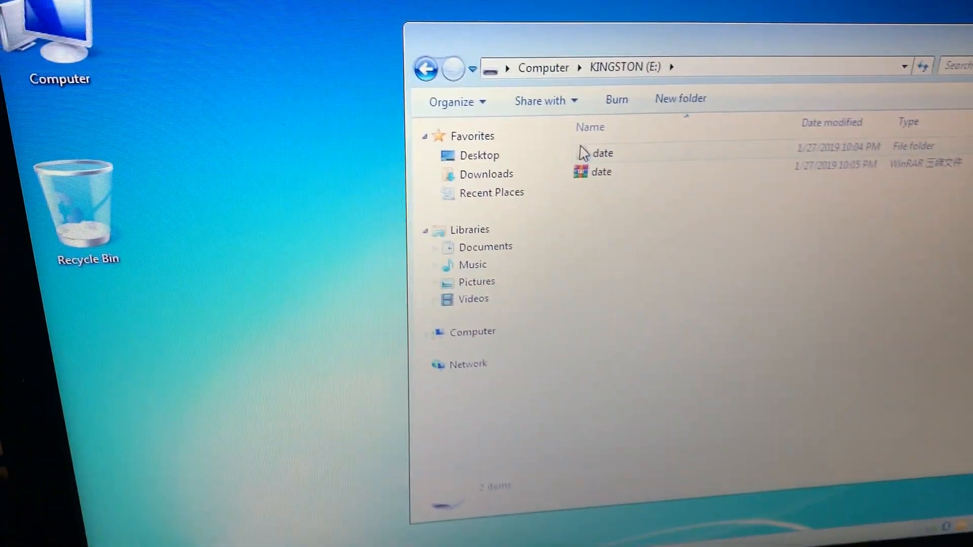
{"action": "double_click", "coordinate": [600, 152]}
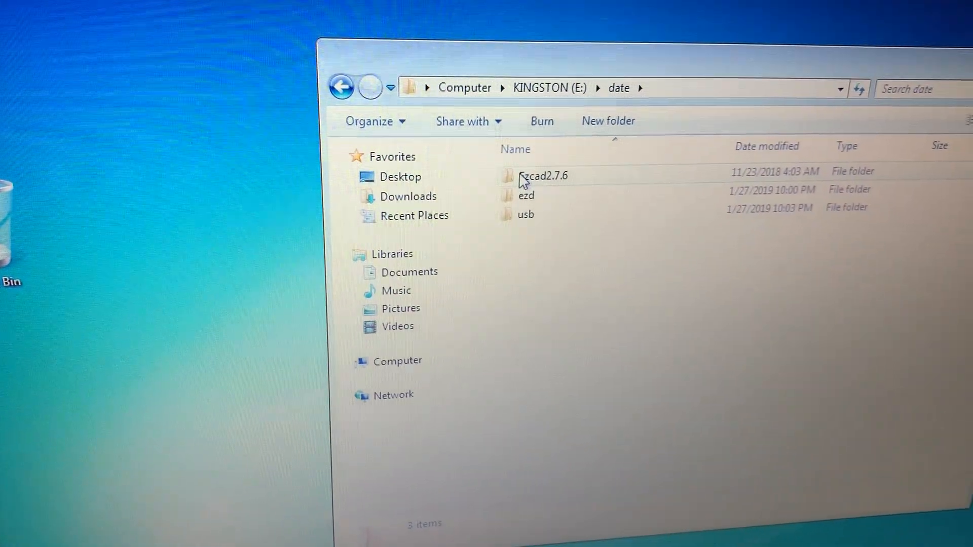
{"action": "double_click", "coordinate": [545, 175]}
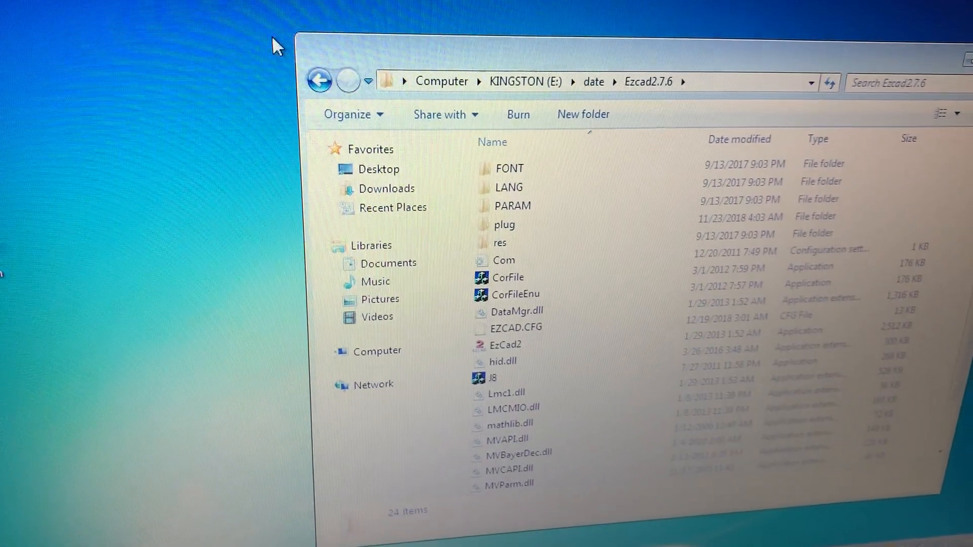
{"action": "left_click", "coordinate": [319, 81]}
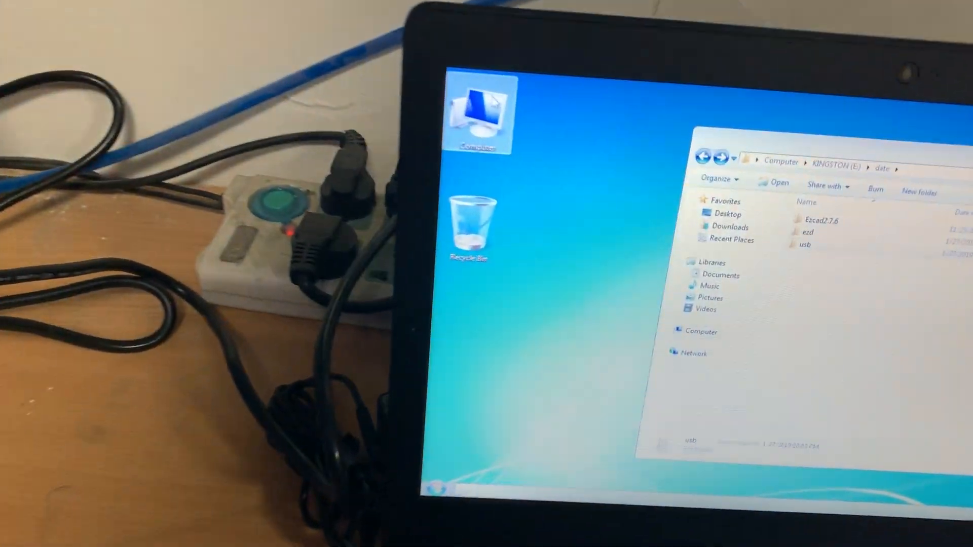
Open Computer Management from the Computer context menu and show Device Manager
{"action": "right_click", "coordinate": [477, 115]}
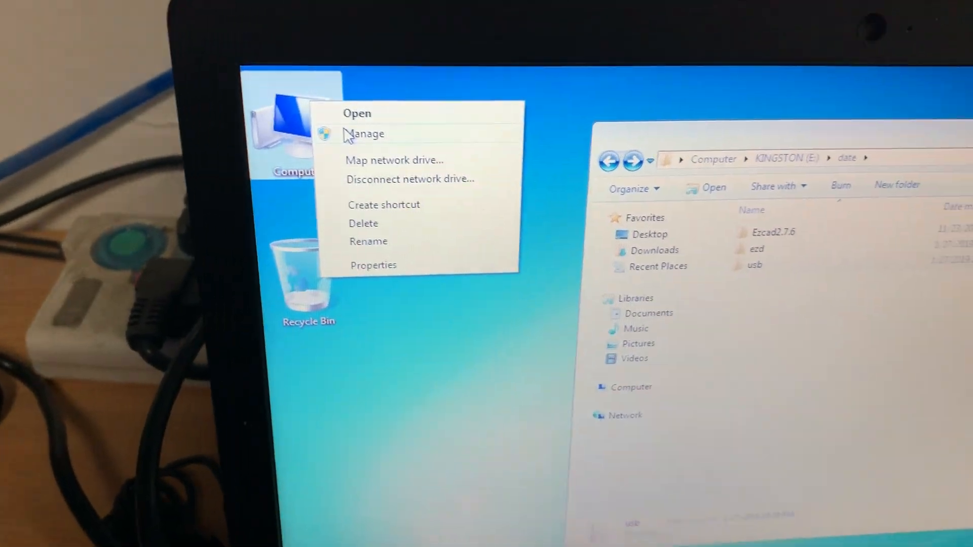
{"action": "left_click", "coordinate": [363, 134]}
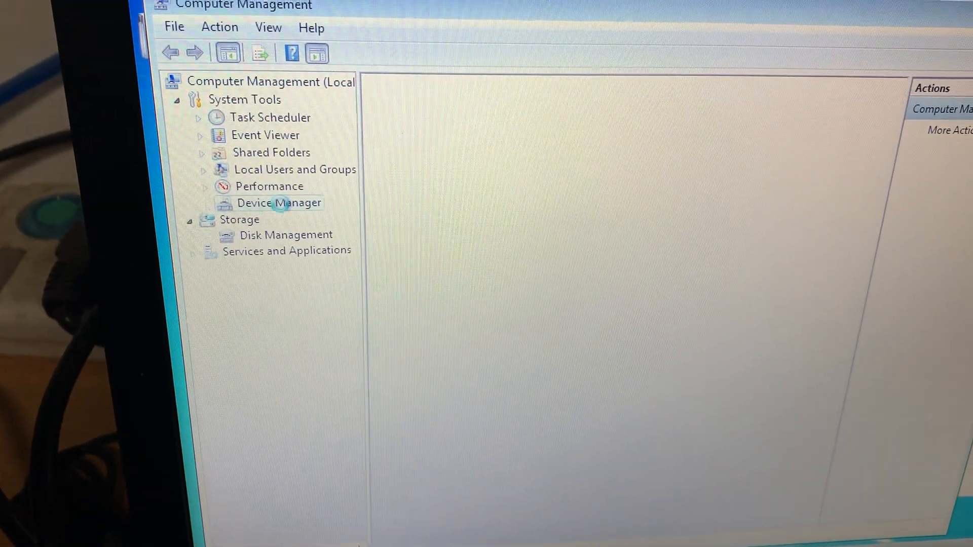
{"action": "left_click", "coordinate": [279, 203]}
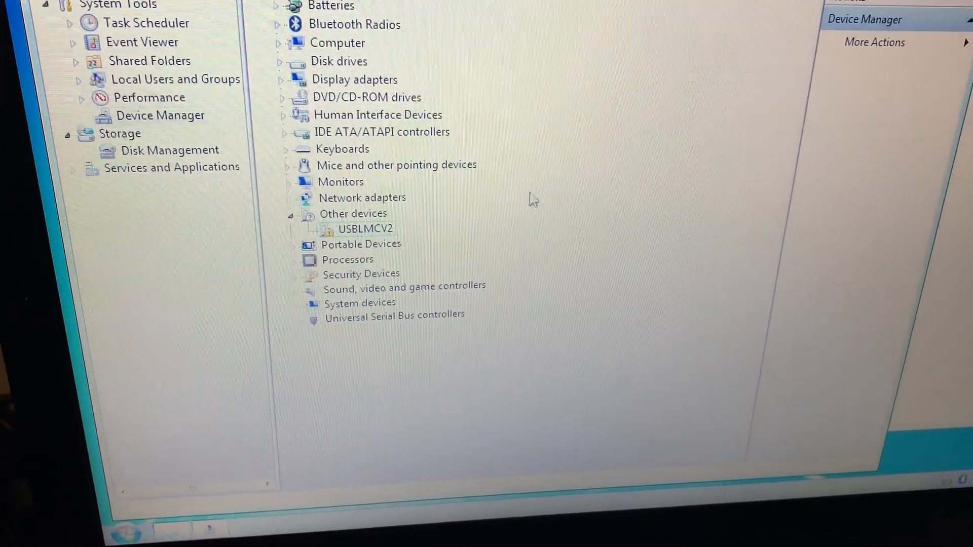
Start Update Driver Software for USBLMCV2, browsing the computer for the driver folder
{"action": "right_click", "coordinate": [365, 229]}
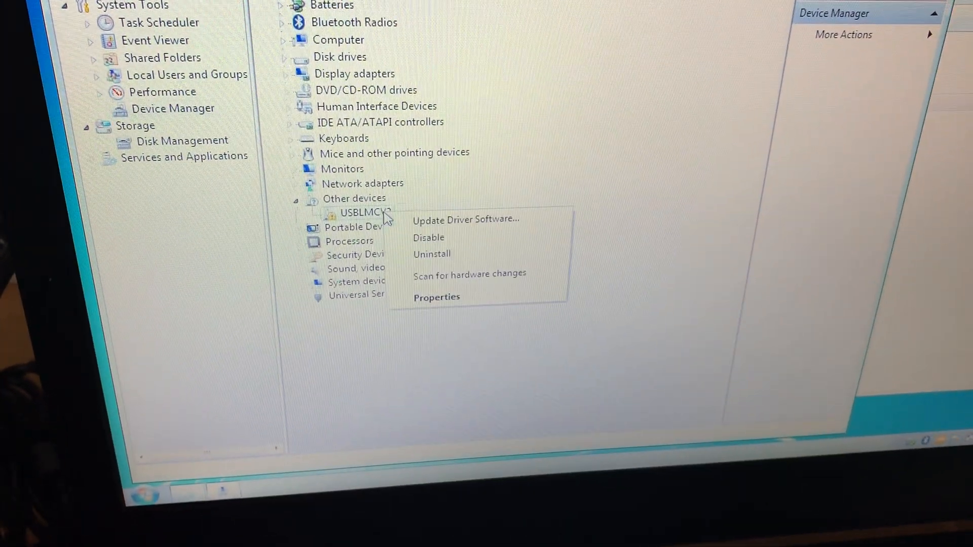
{"action": "left_click", "coordinate": [465, 219]}
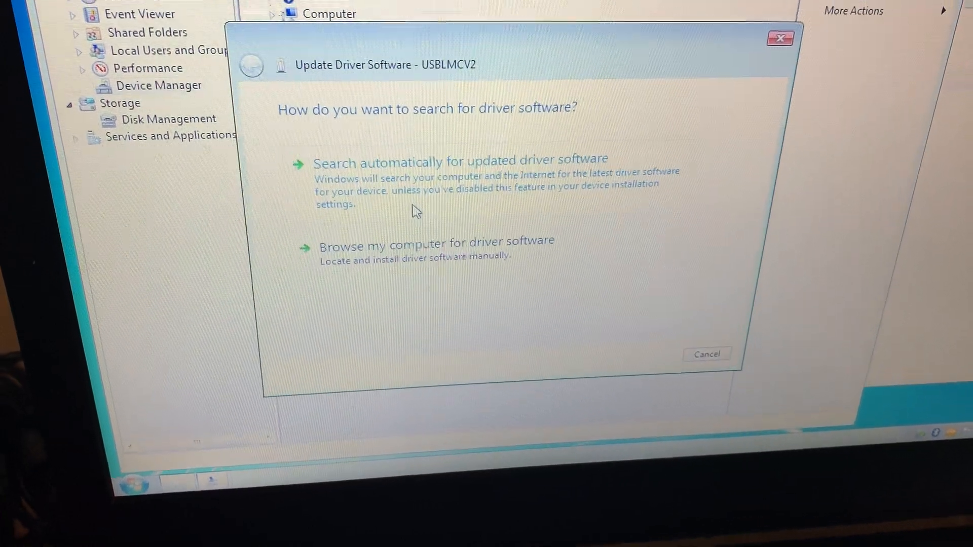
{"action": "left_click", "coordinate": [435, 241]}
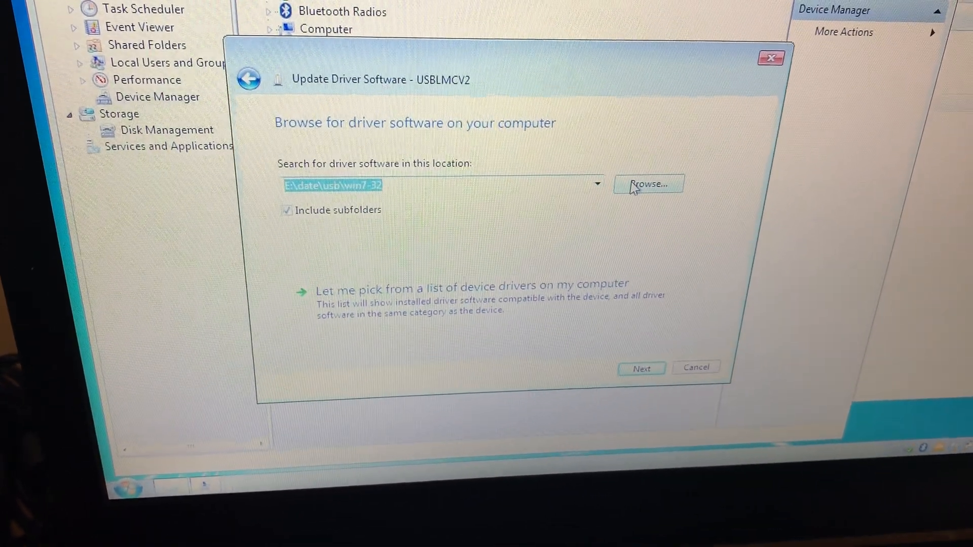
{"action": "left_click", "coordinate": [648, 184]}
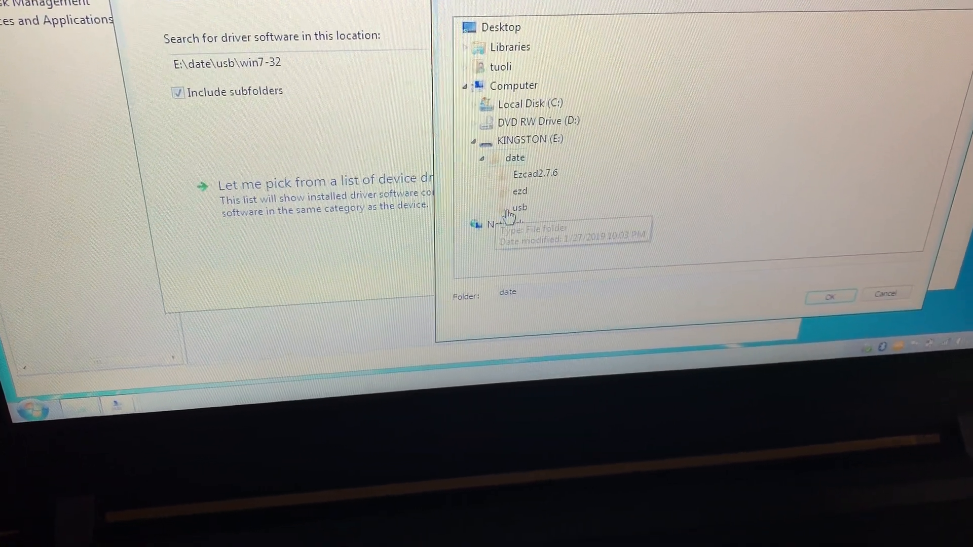
Choose E:\date\usb\win7-32 as the driver folder and start the search
{"action": "left_click", "coordinate": [501, 209]}
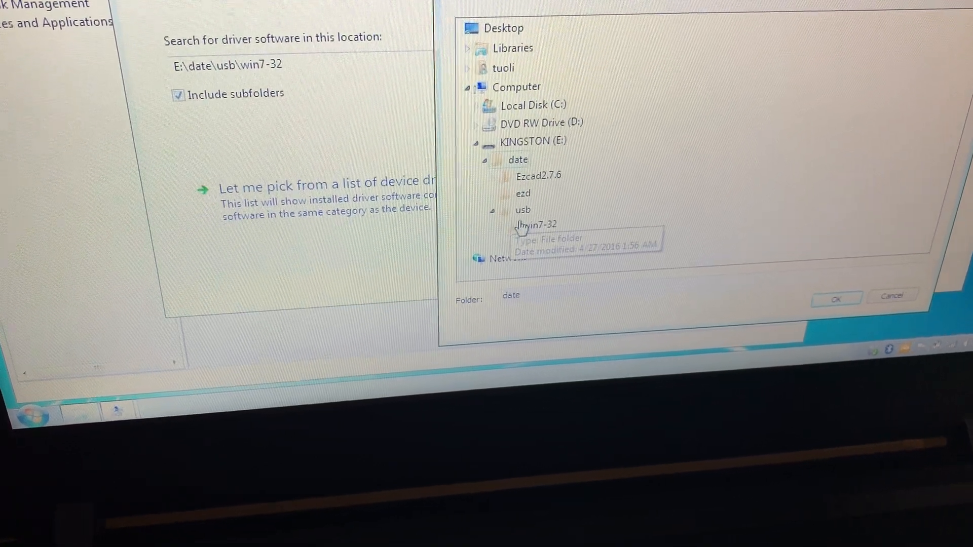
{"action": "left_click", "coordinate": [536, 224]}
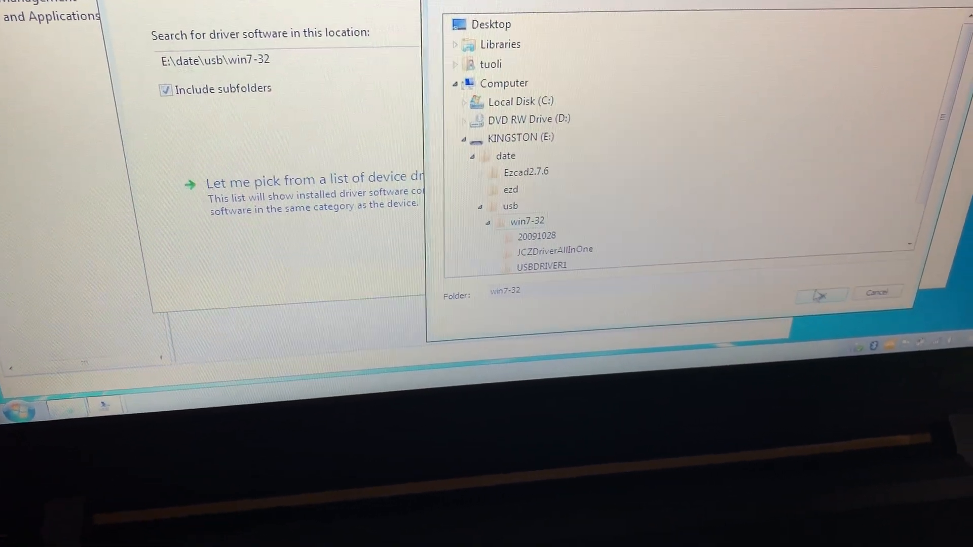
{"action": "left_click", "coordinate": [821, 294]}
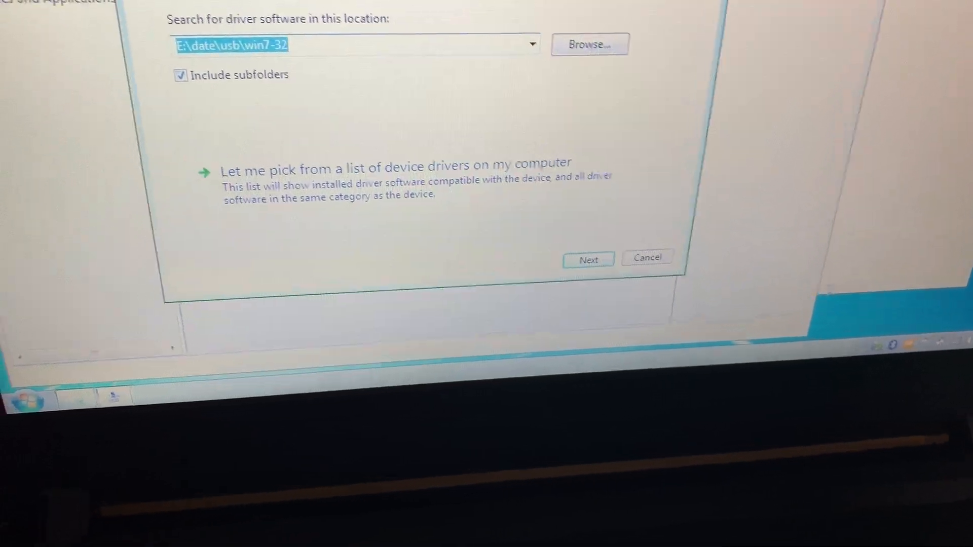
{"action": "left_click", "coordinate": [586, 260]}
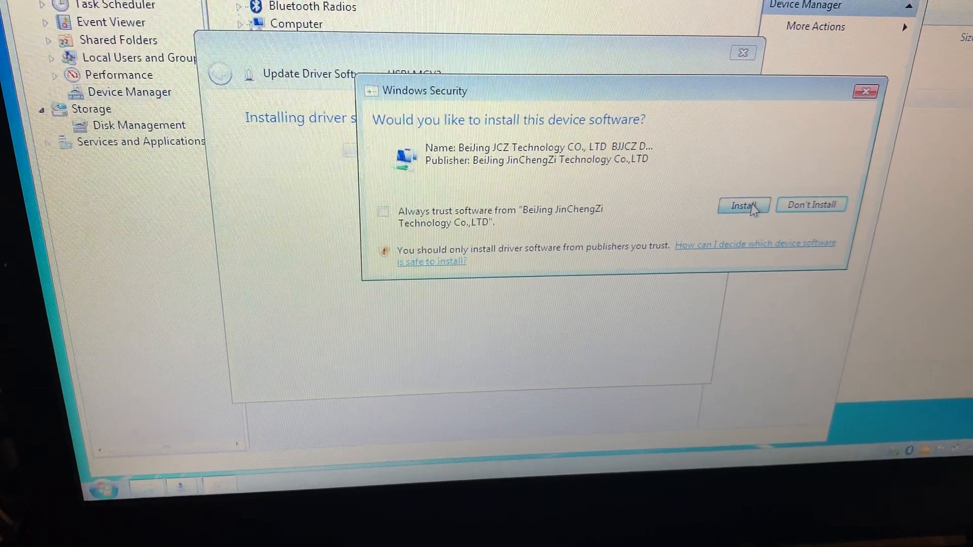
Approve installing the Beijing JCZ driver software and close the success message
{"action": "left_click", "coordinate": [742, 205]}
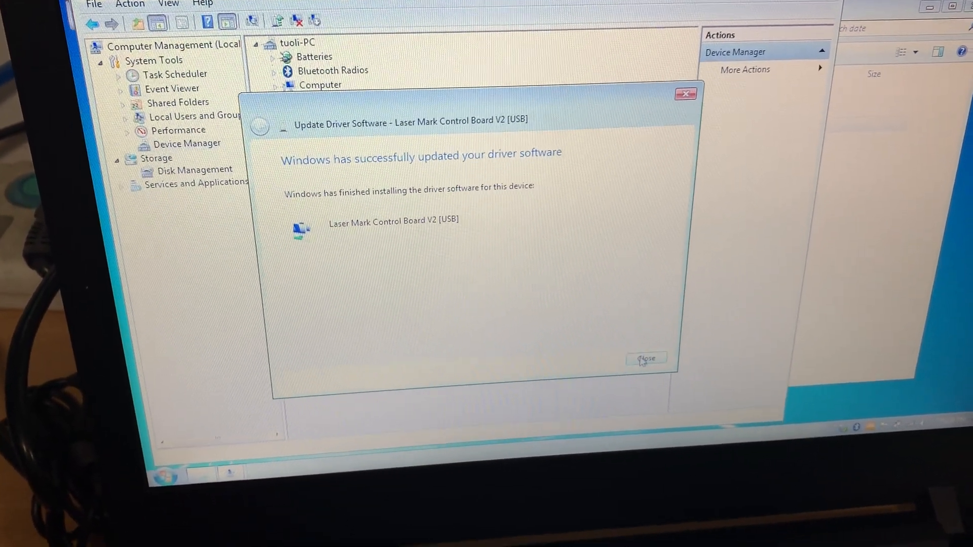
{"action": "left_click", "coordinate": [645, 358]}
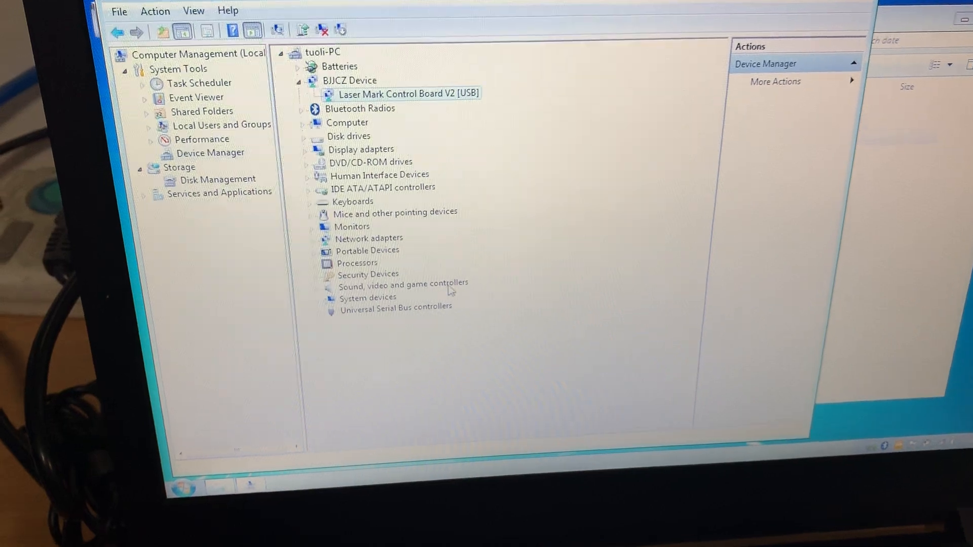